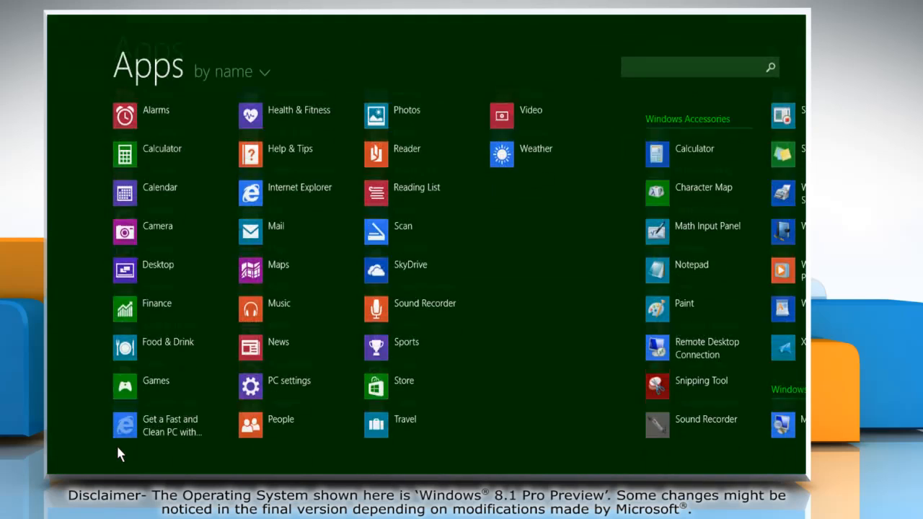
Launch File Explorer from the Apps view and bring up the Documents library's context menu
scroll(right, 3)
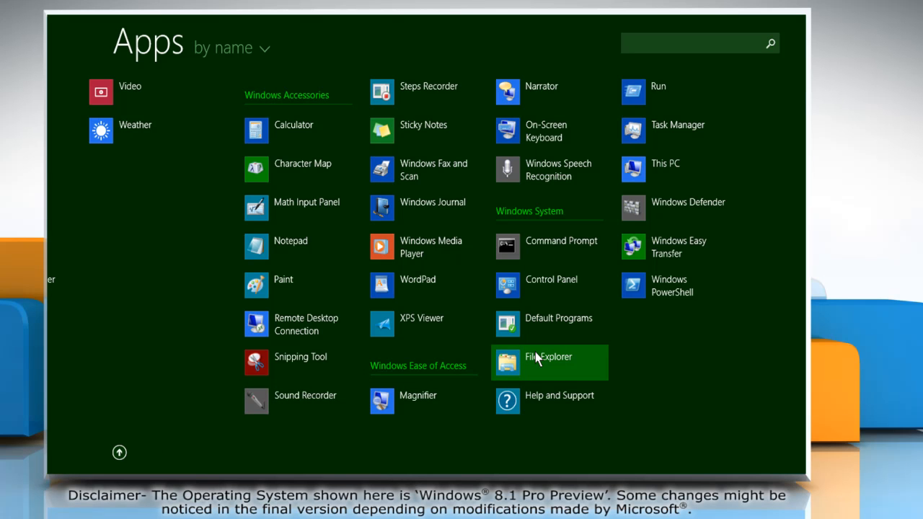
click(548, 356)
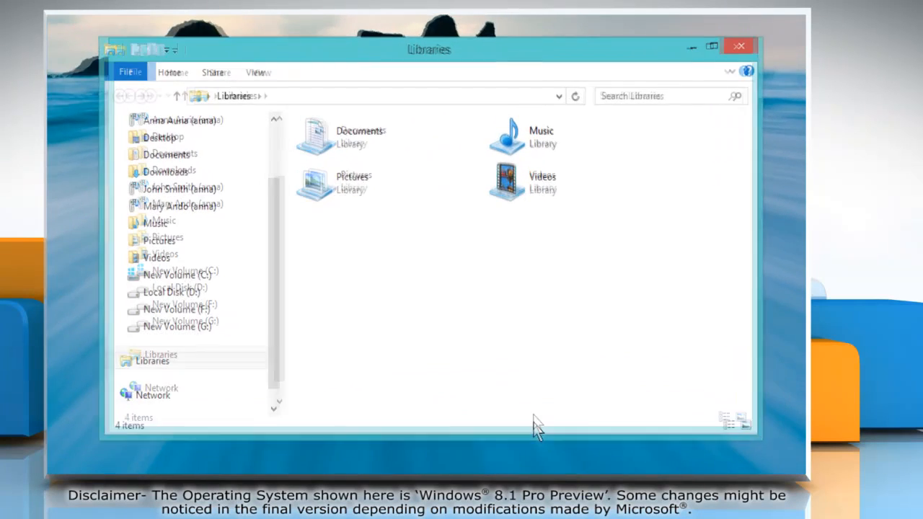
right_click(353, 137)
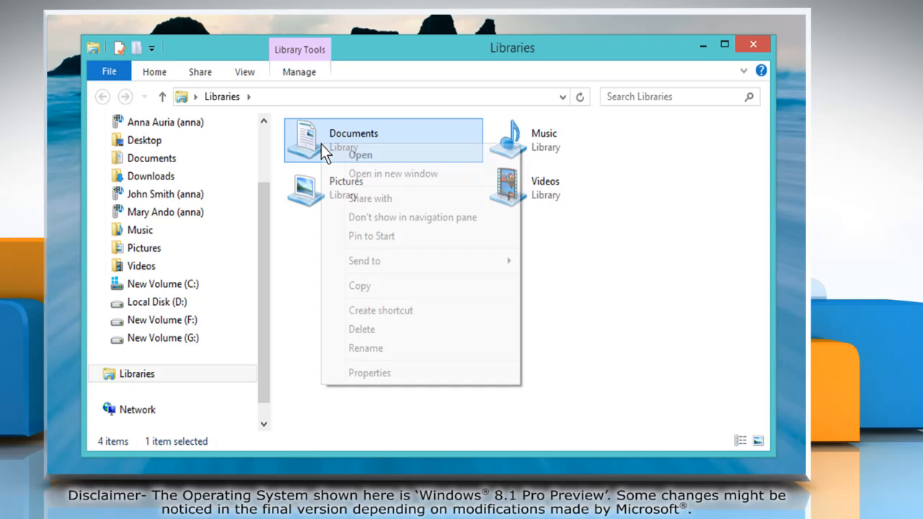
Show the Documents library's Properties, listing Documents (C:) as its only location
click(369, 372)
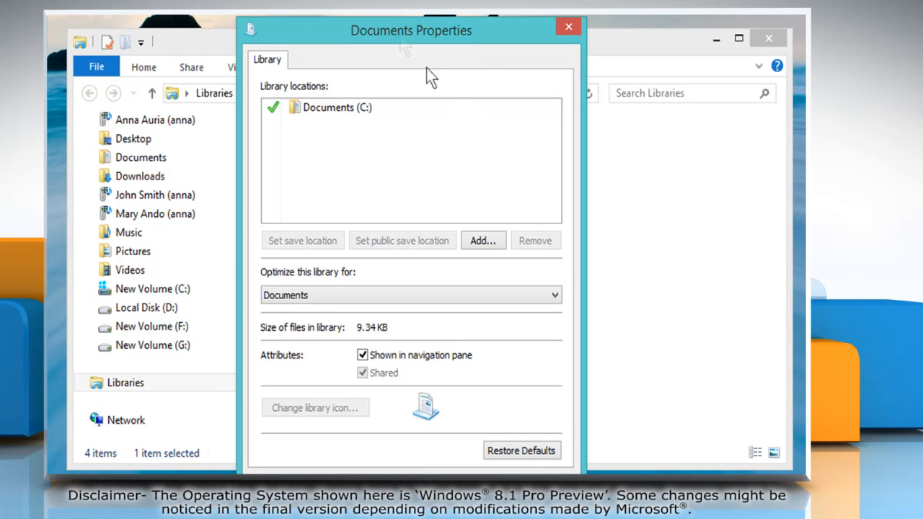
mouse_move(511, 145)
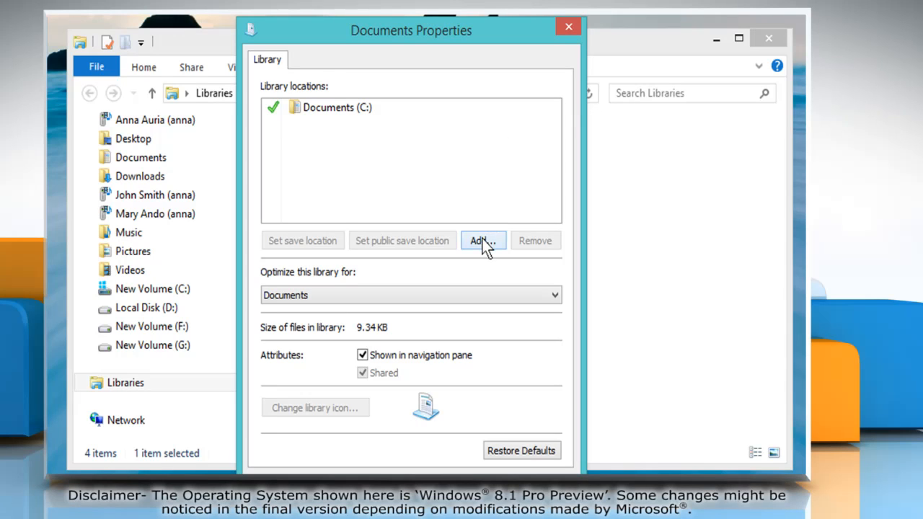
Include My All Files (D:) as a second Documents library location beside Documents (C:)
click(481, 240)
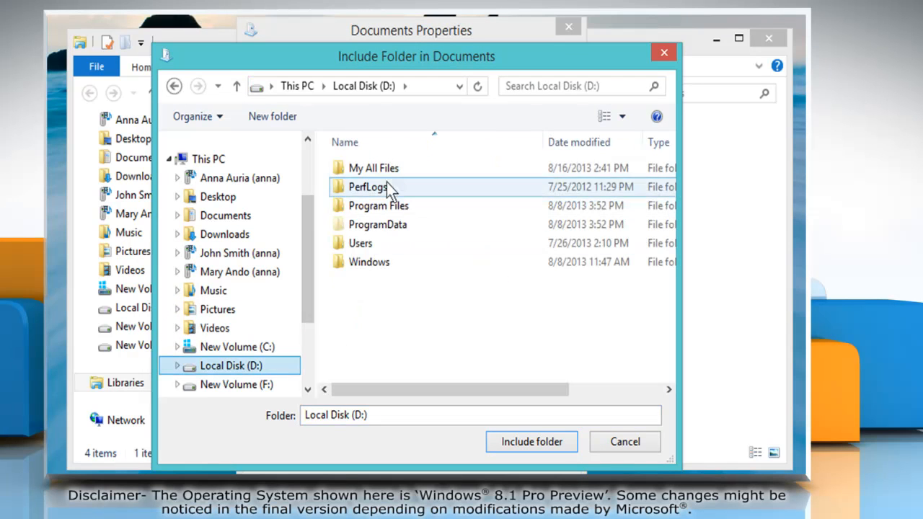
click(531, 441)
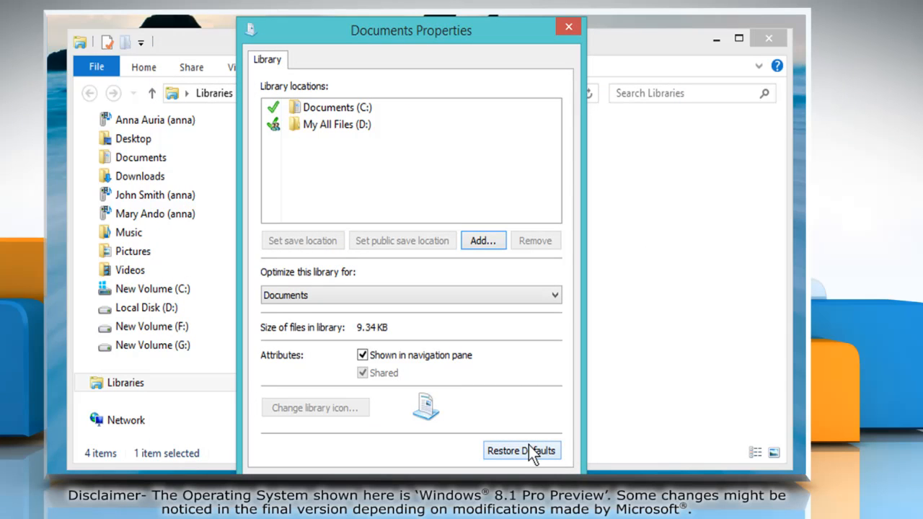
Confirm the library locations with OK and close File Explorer back to the desktop
click(337, 107)
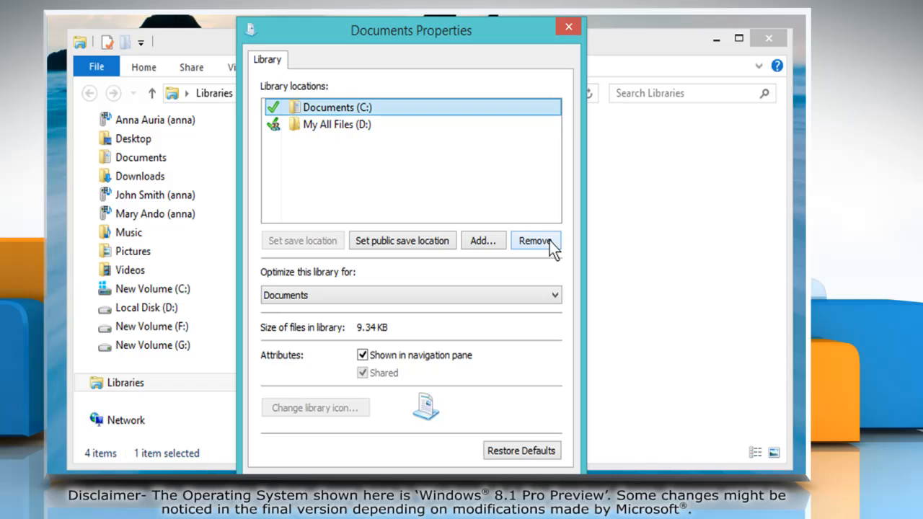
click(534, 241)
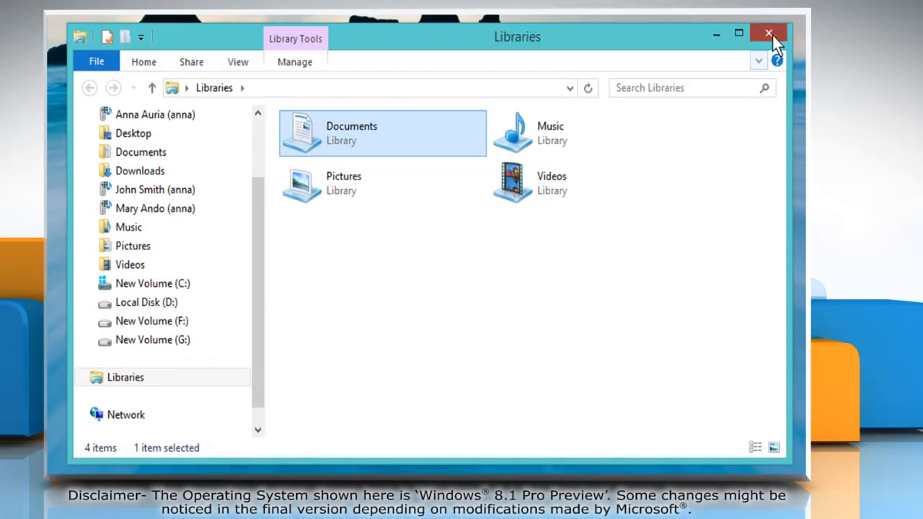
click(767, 33)
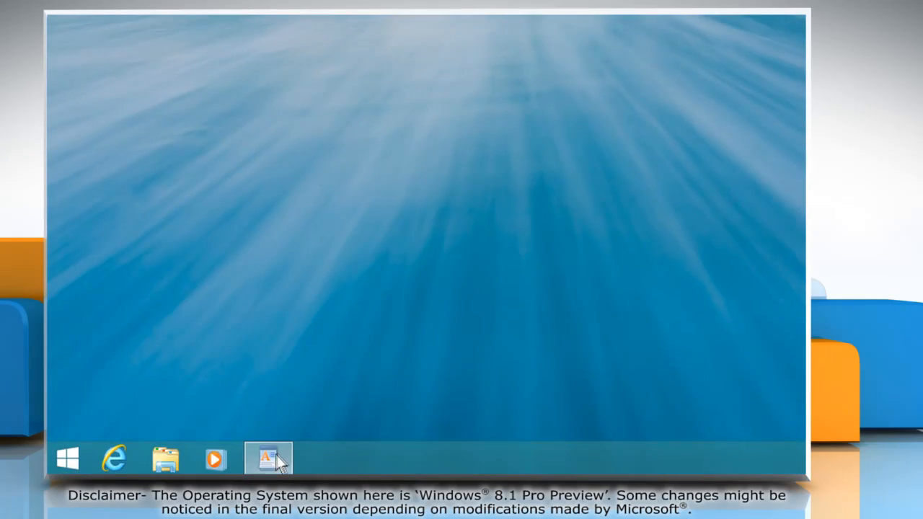
Return to the SMART PC CARE document in WordPad and start Save As, showing My All Files (D:) under Documents
click(268, 459)
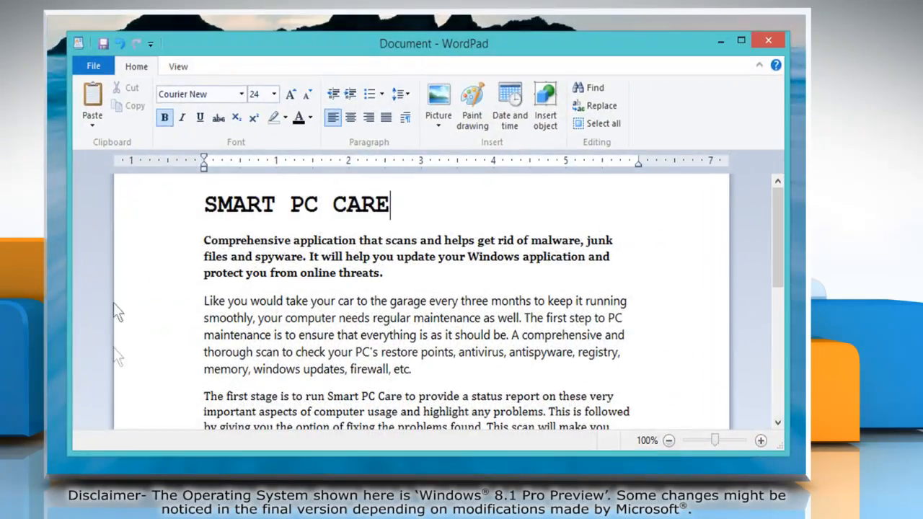
click(104, 44)
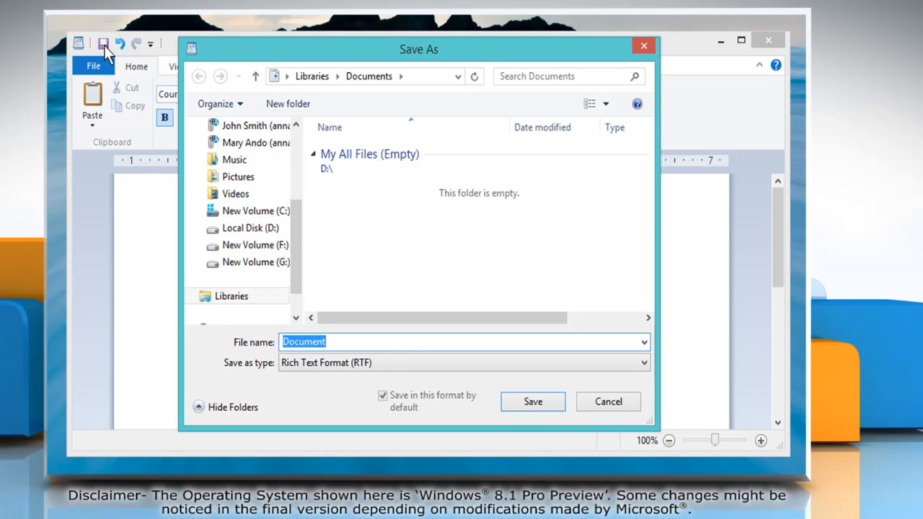